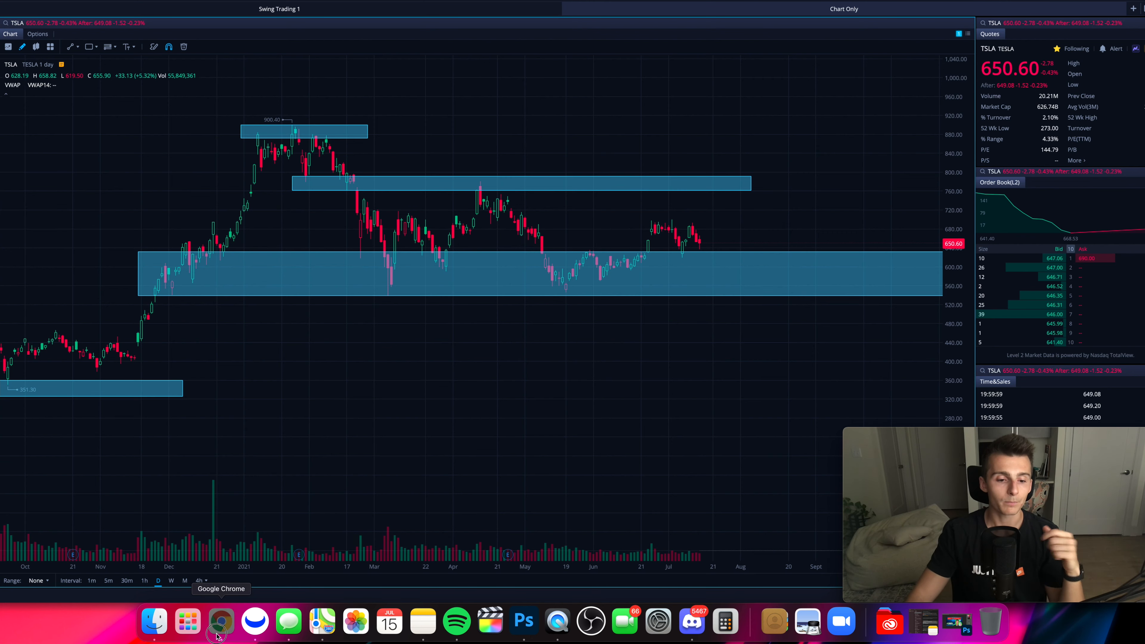
Switch from the Webull TSLA chart to Google Chrome with the MACD article.
click(221, 622)
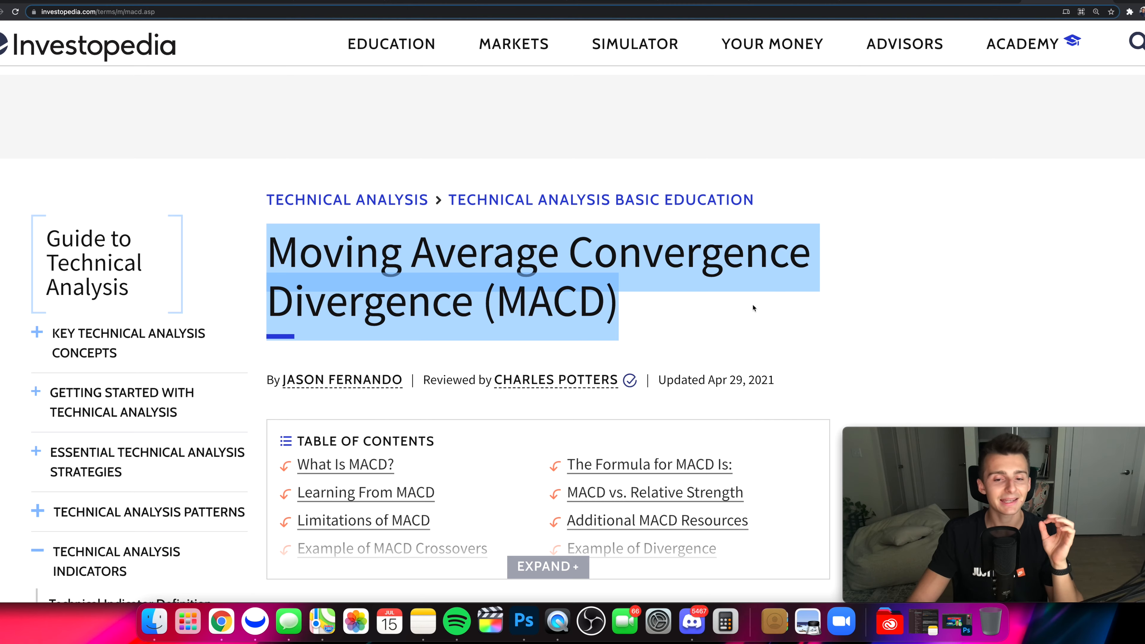
Read and highlight the MACD calculation sentence on Investopedia, then show Webull's indicator bar on the TSLA chart.
scroll(down, 3)
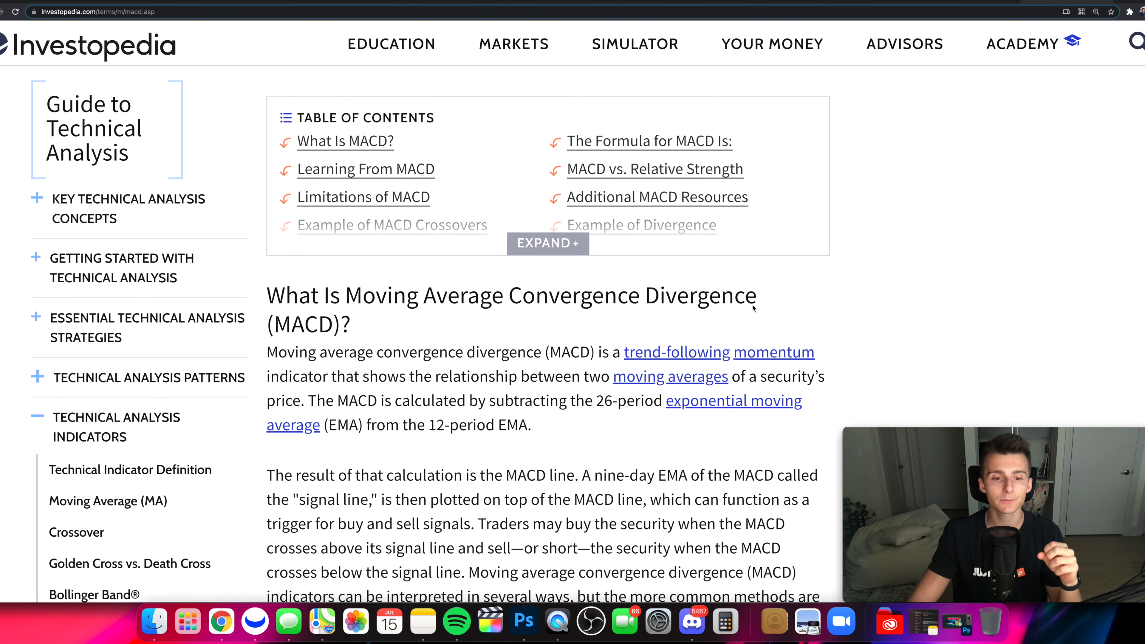
scroll(down, 3)
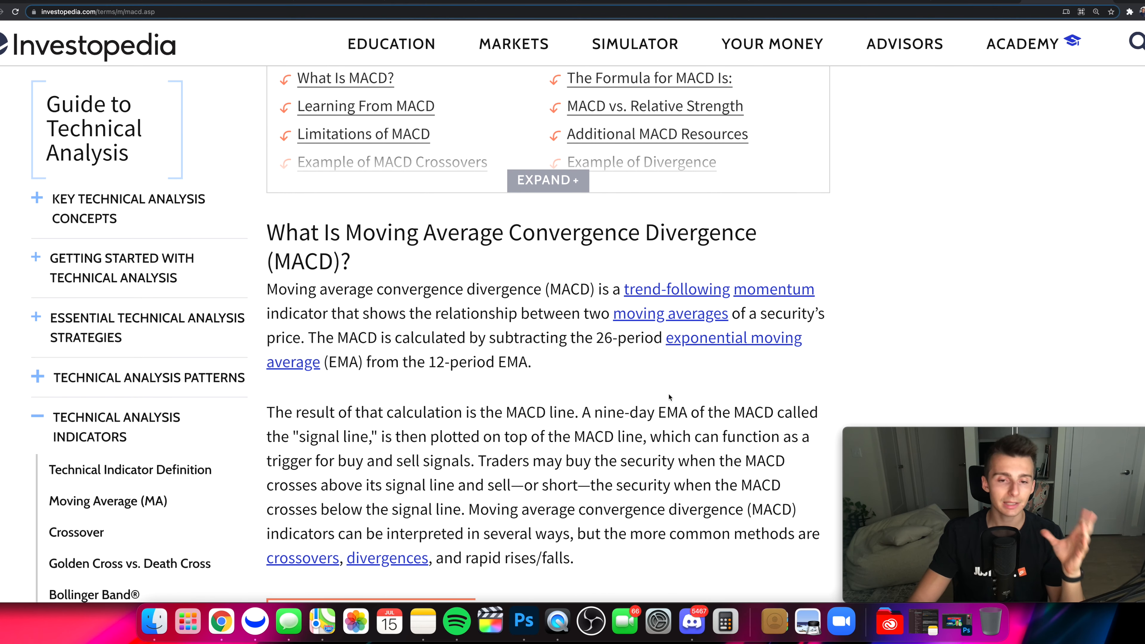
scroll(down, 3)
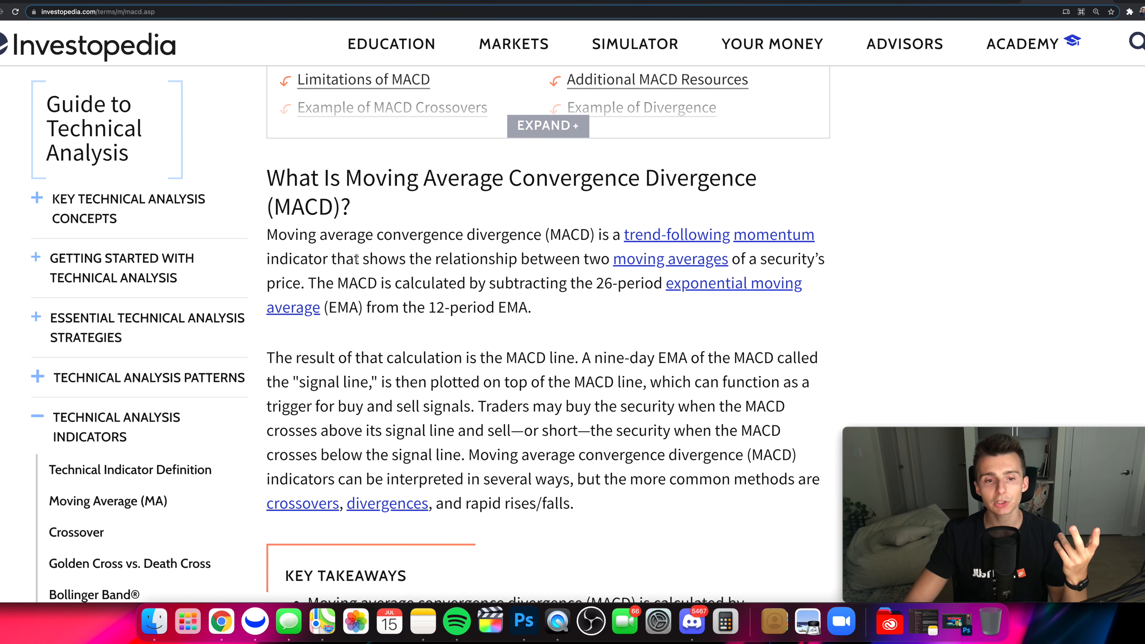
drag(332, 258, 810, 258)
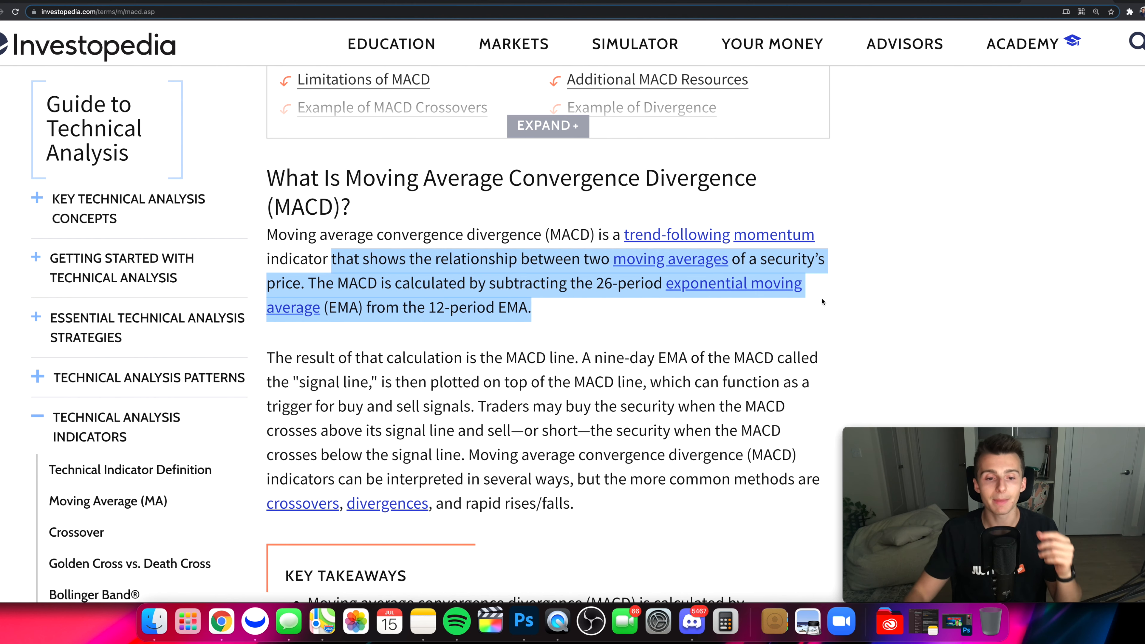
scroll(down, 3)
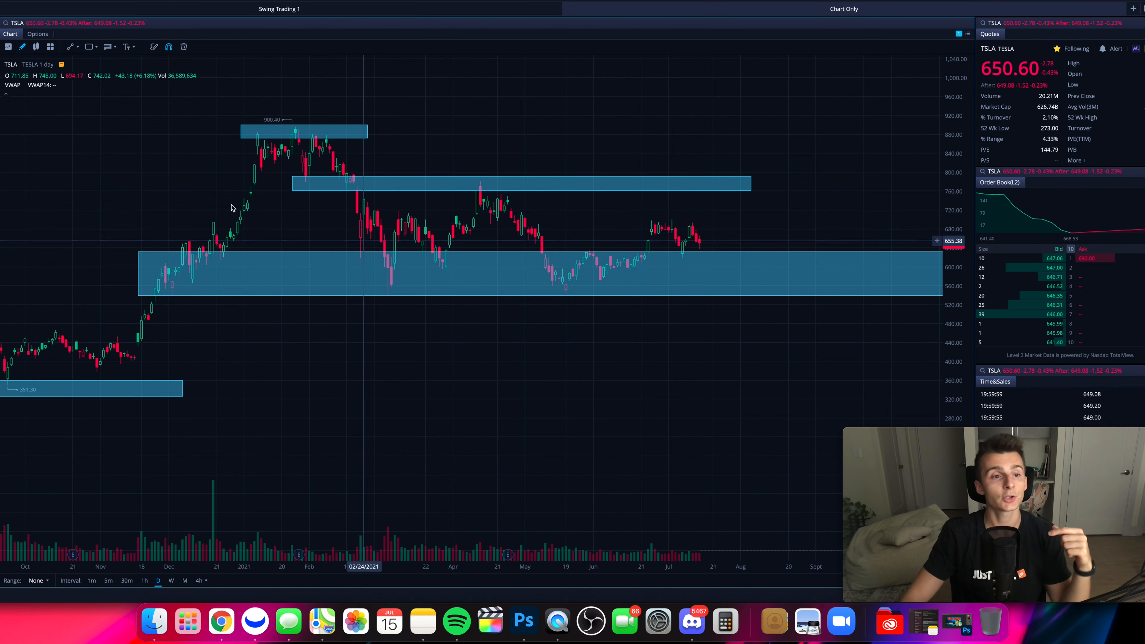
click(8, 47)
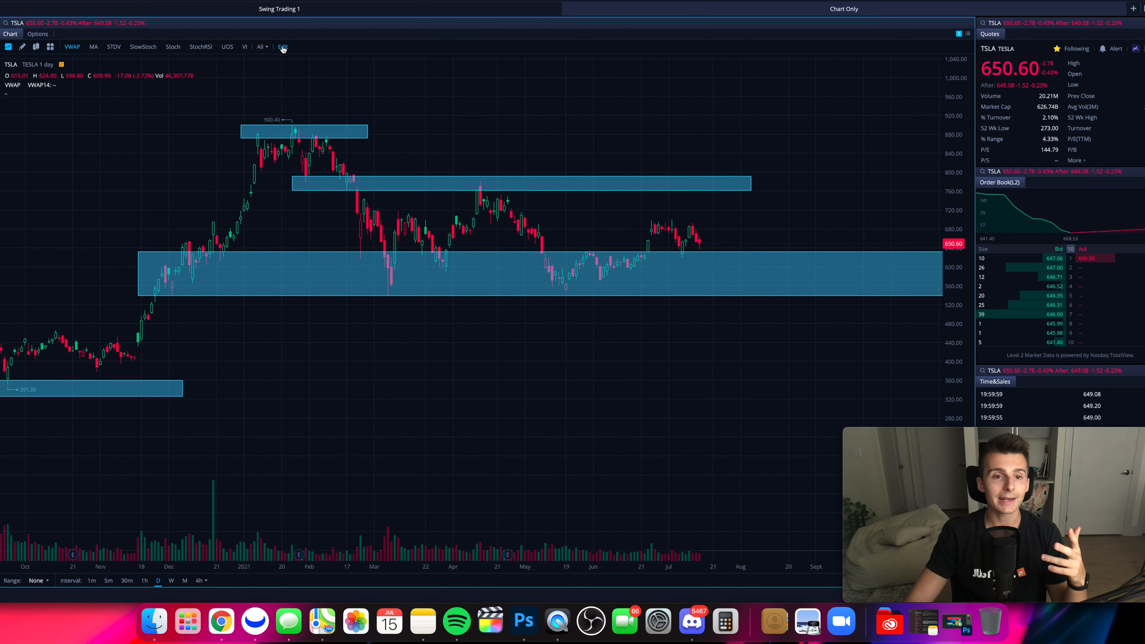
Add MACD (12, 26, 9) under Sub Chart in the indicator settings and confirm with Done.
click(282, 47)
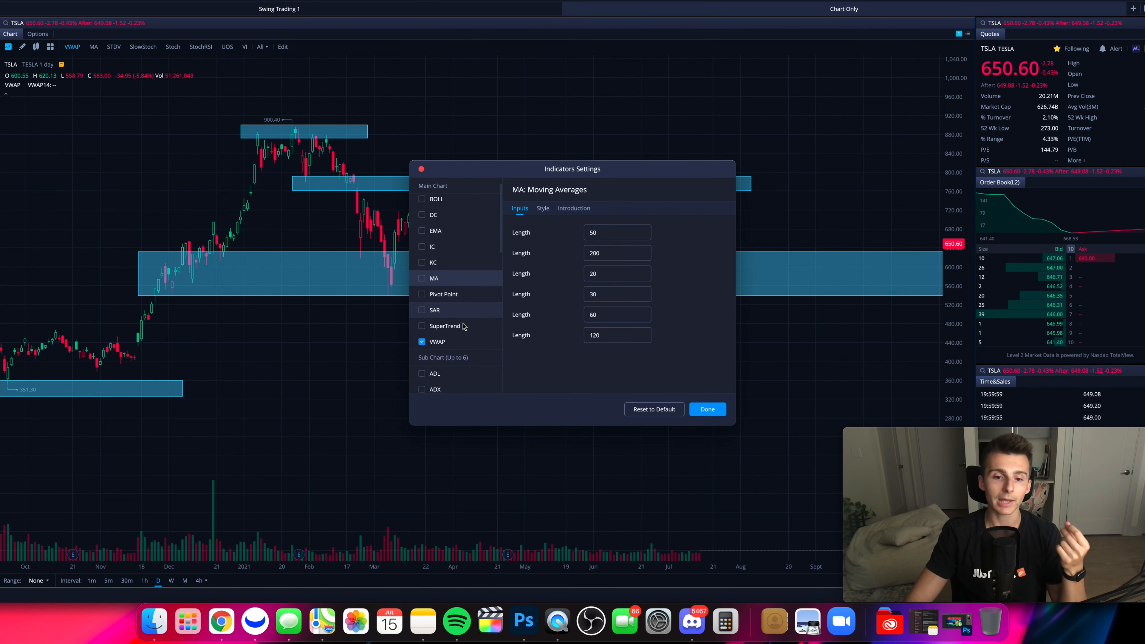
scroll(down, 3)
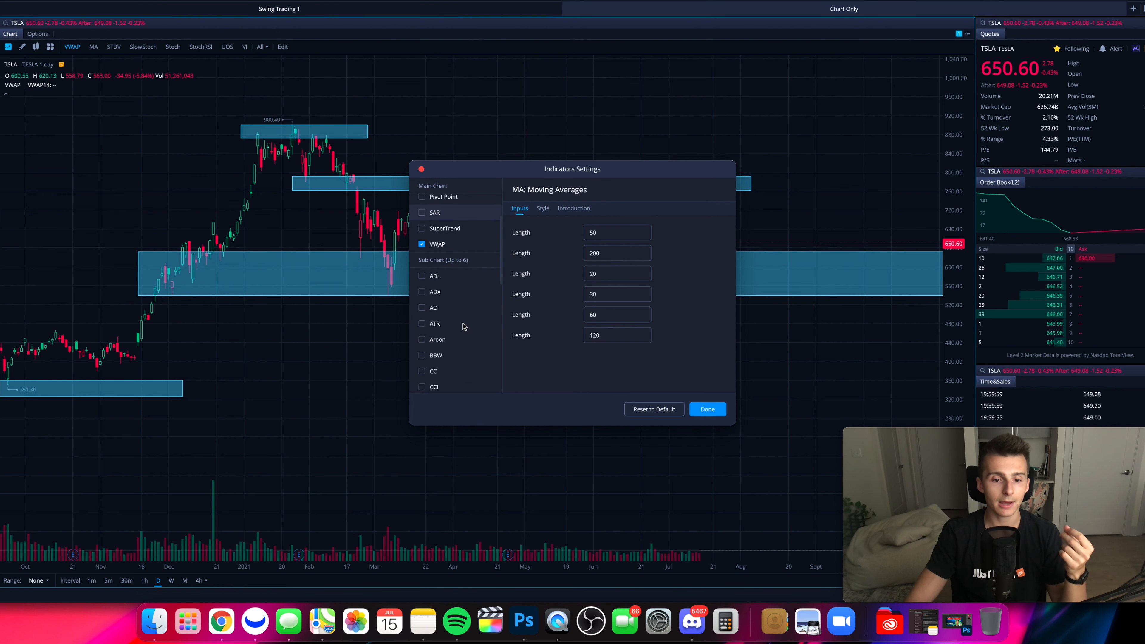
scroll(down, 3)
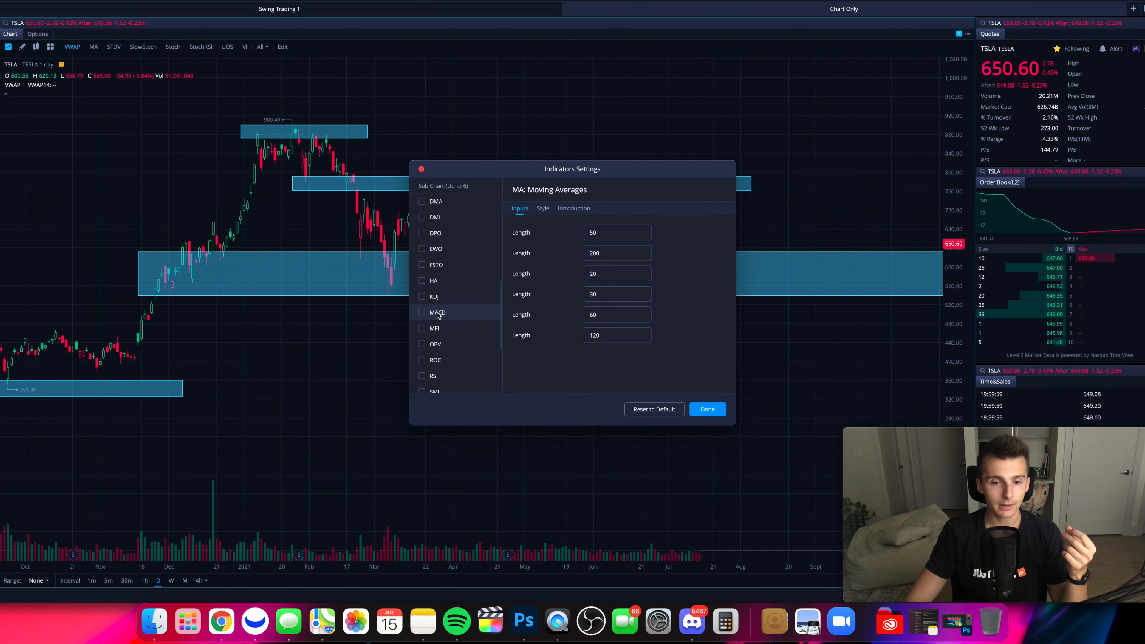
click(422, 312)
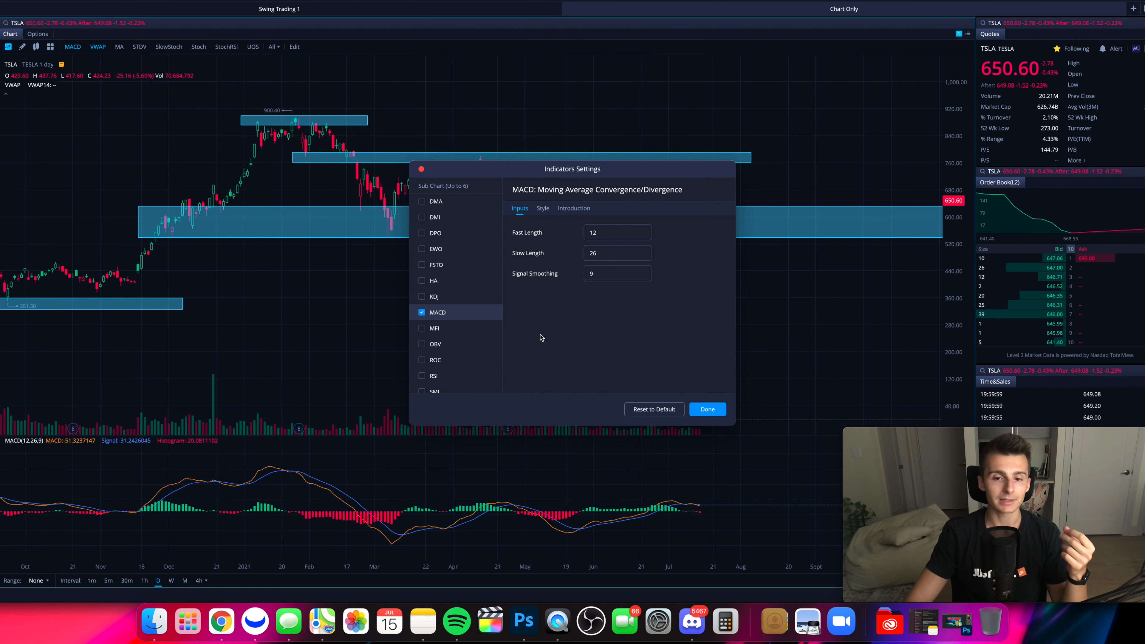
click(615, 273)
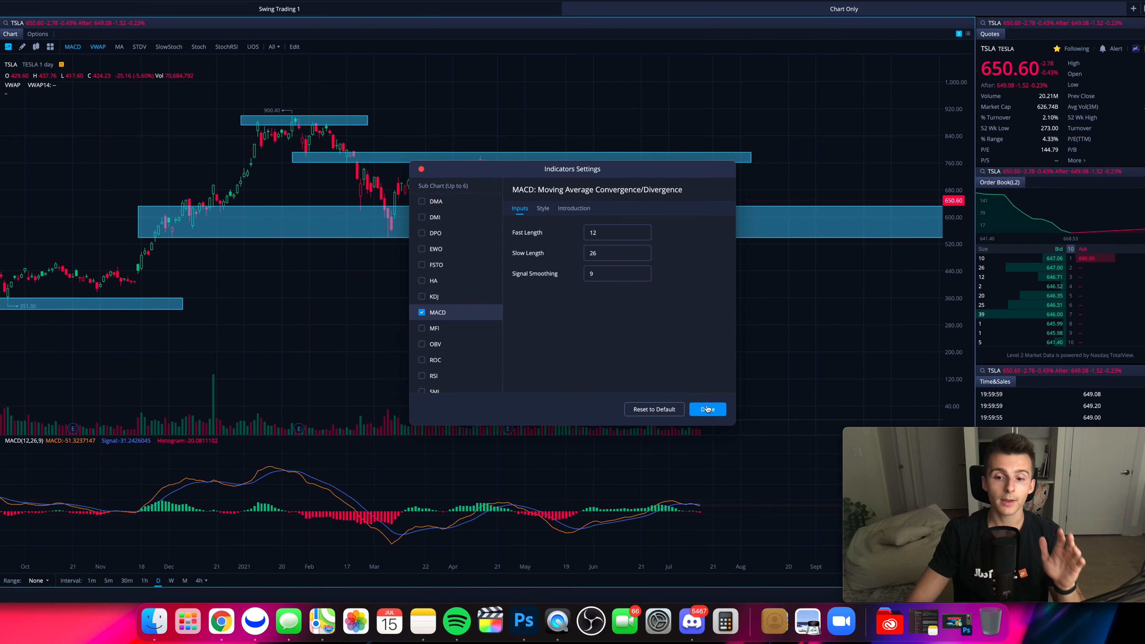
click(706, 409)
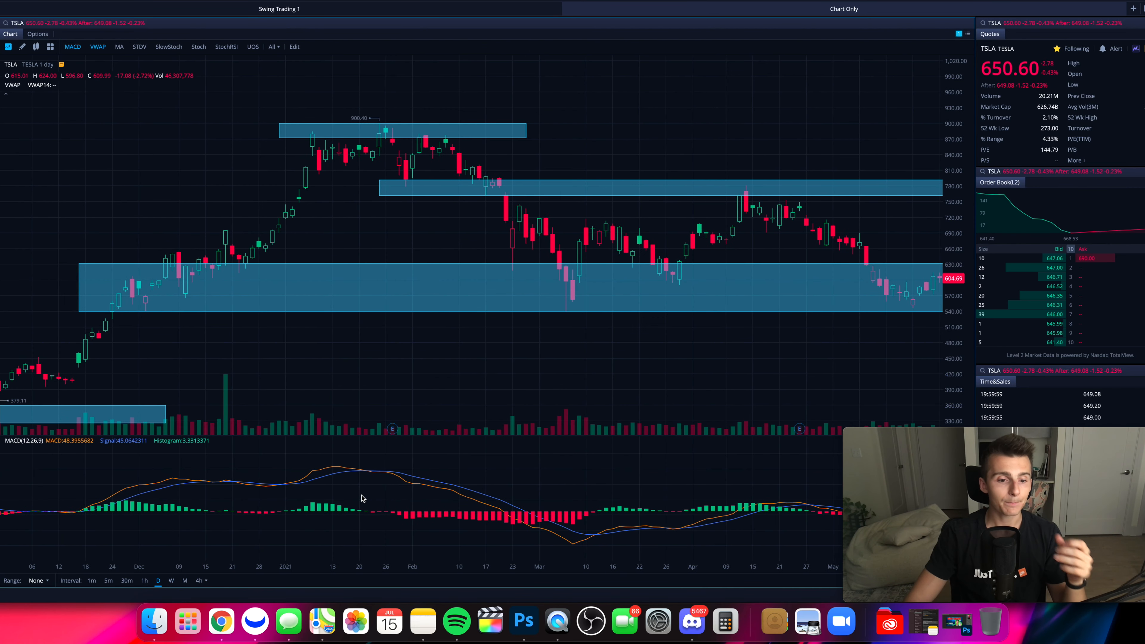
mouse_move(349, 471)
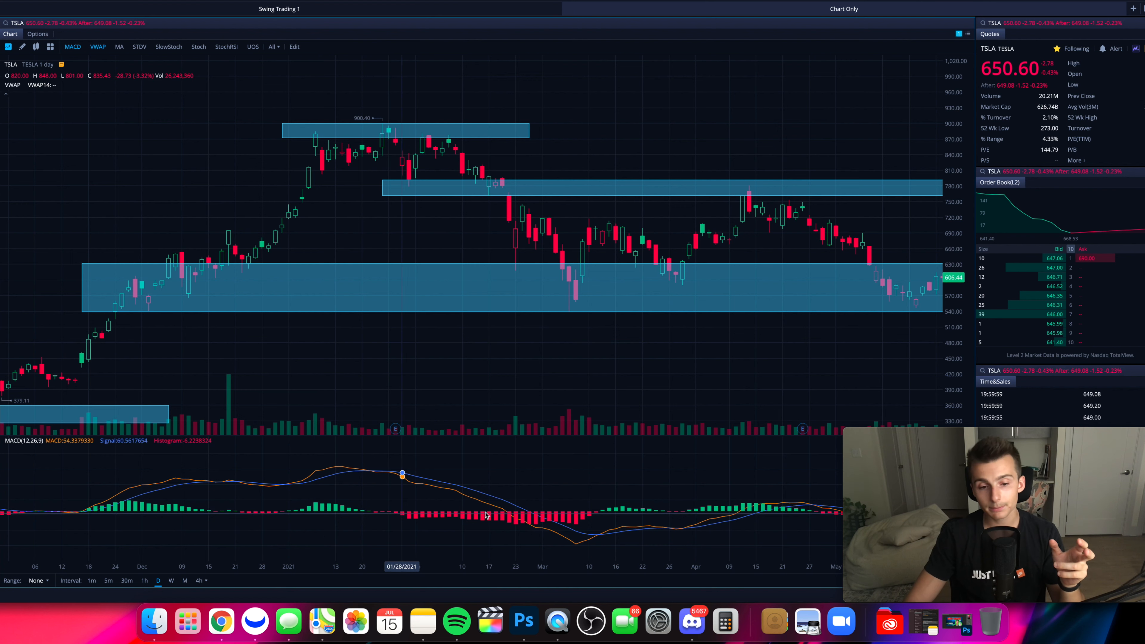
mouse_move(535, 520)
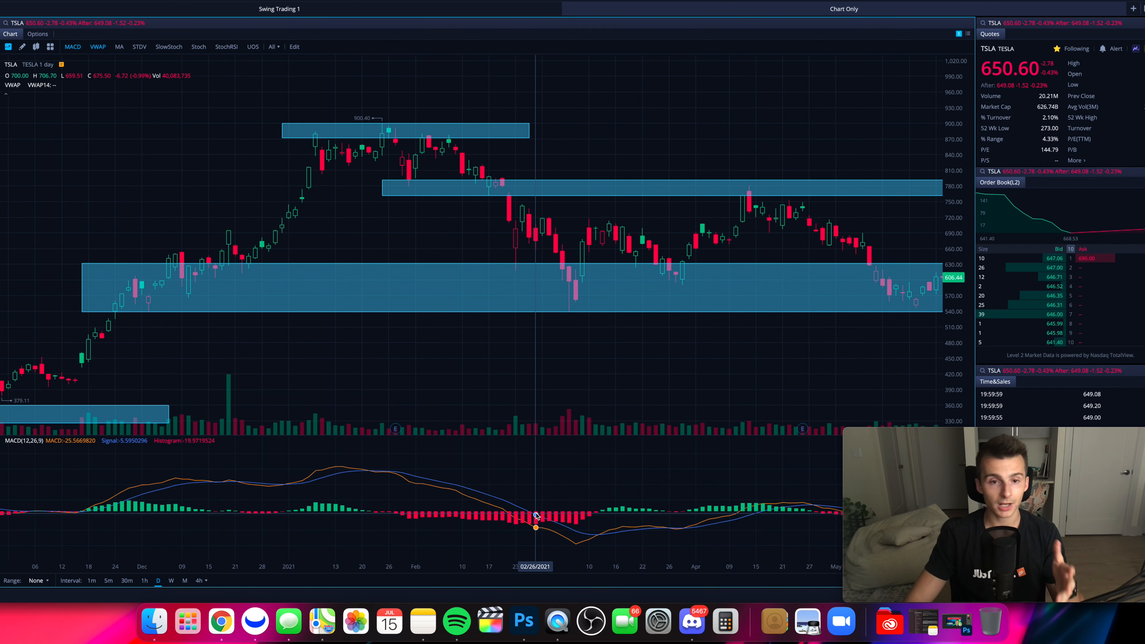
mouse_move(547, 423)
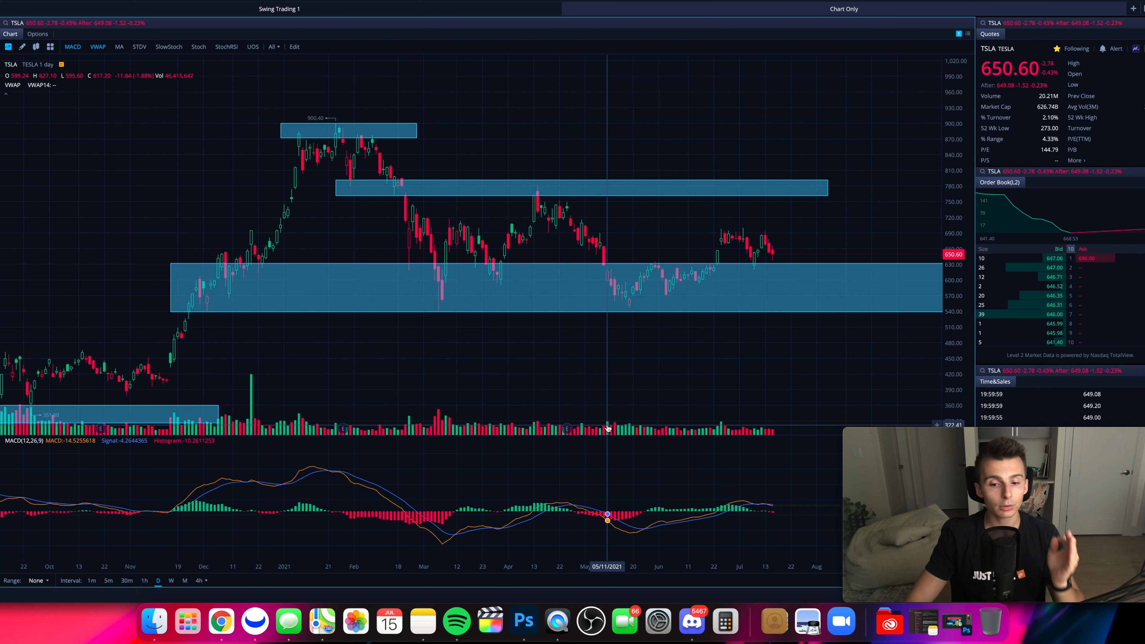
mouse_move(555, 437)
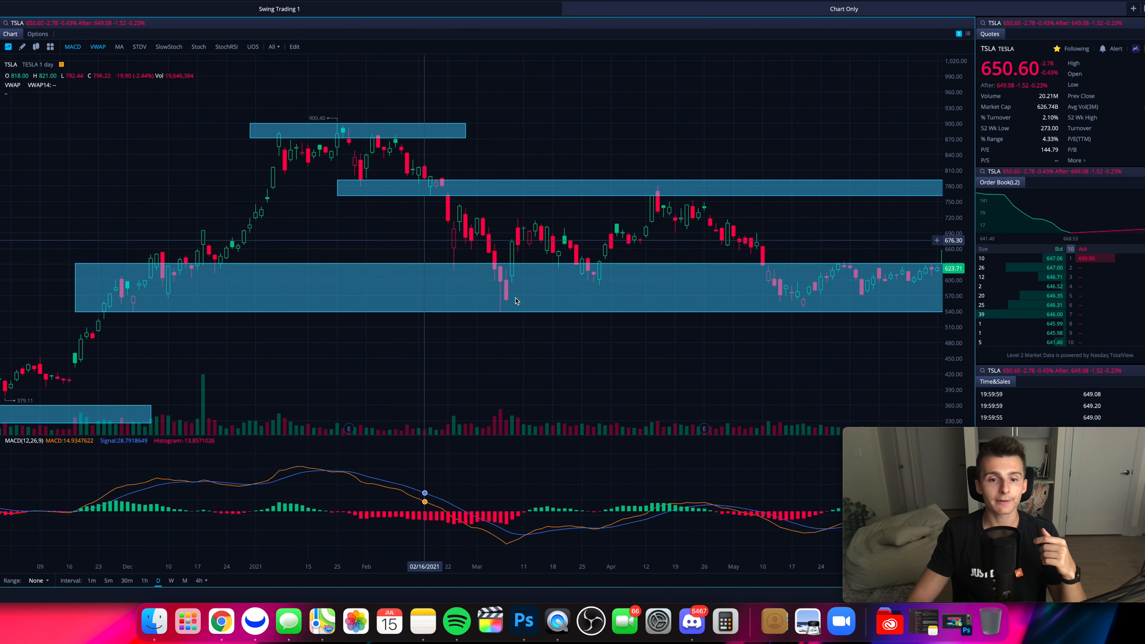
mouse_move(389, 181)
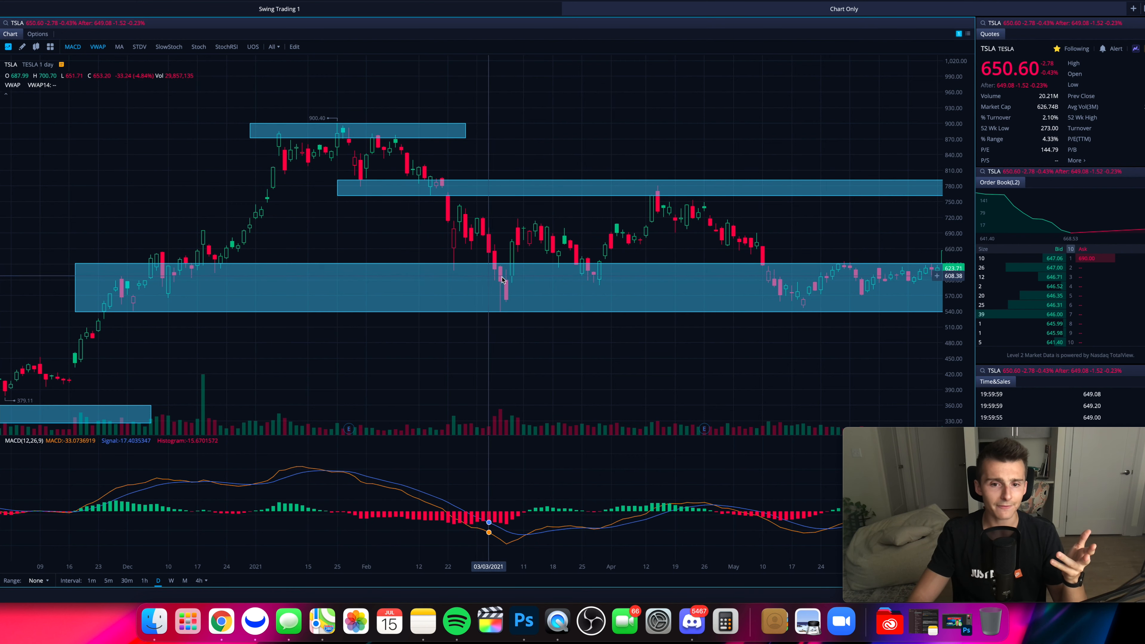
mouse_move(473, 408)
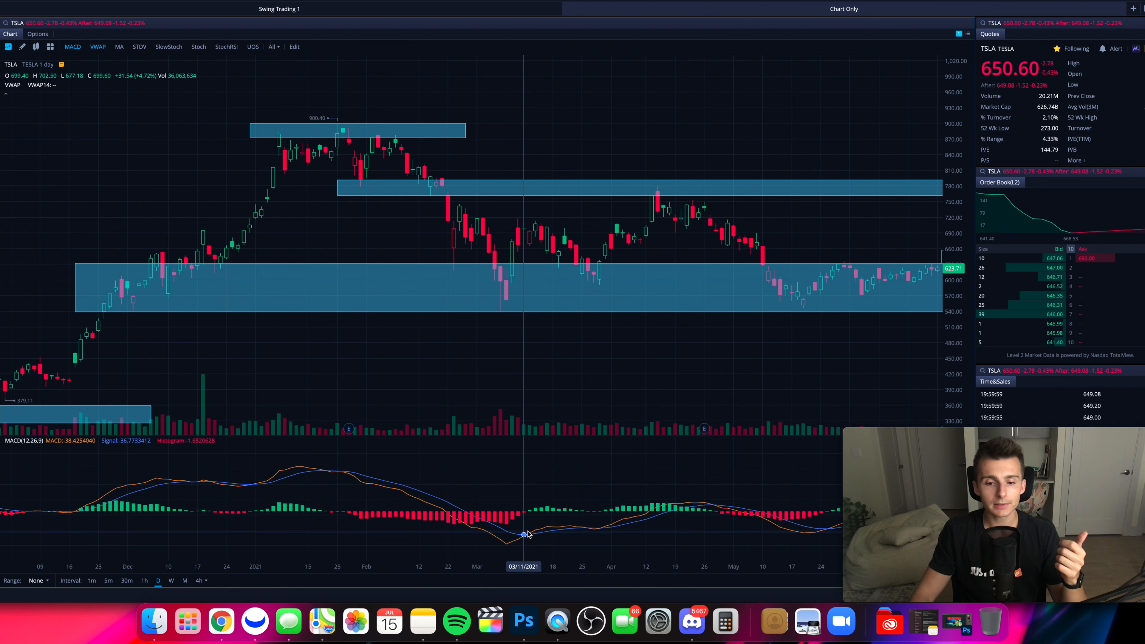
mouse_move(540, 527)
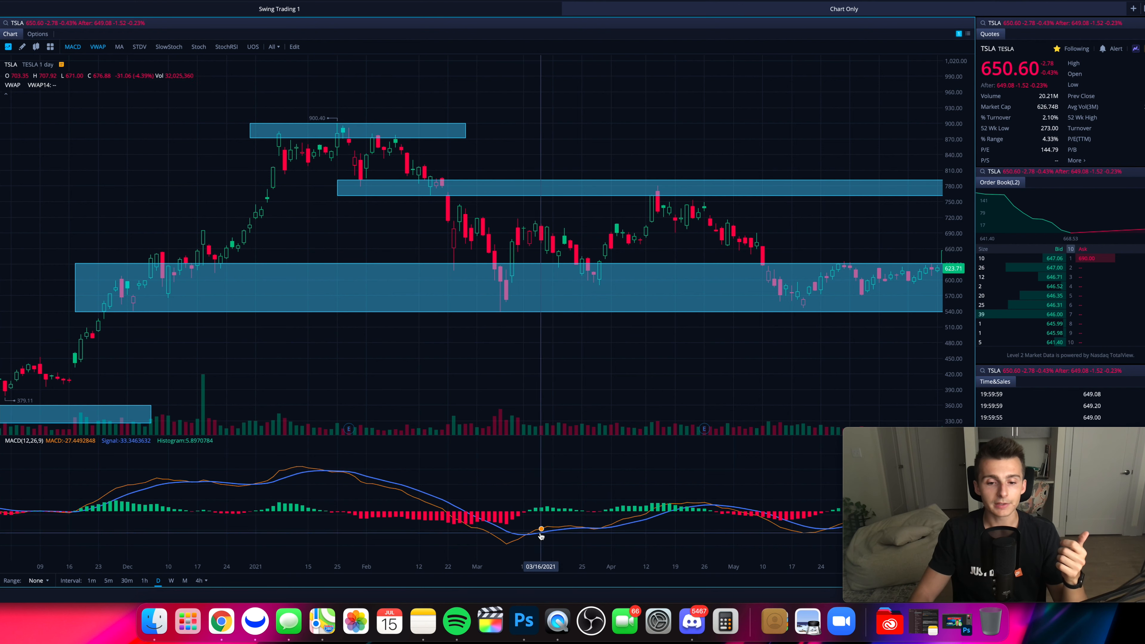
mouse_move(524, 533)
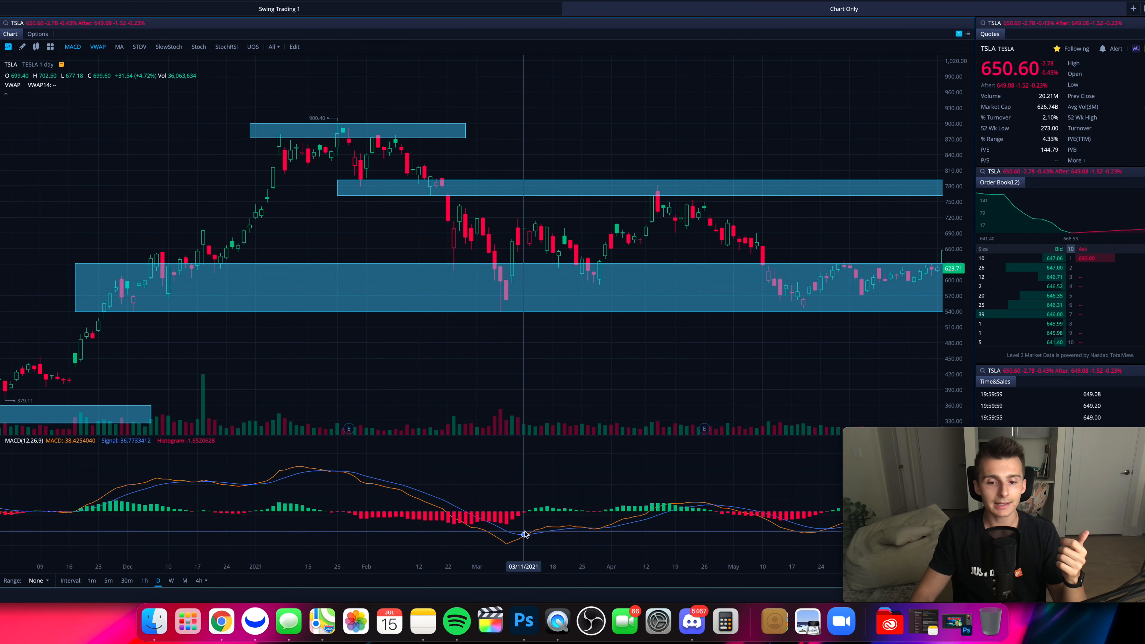
mouse_move(570, 526)
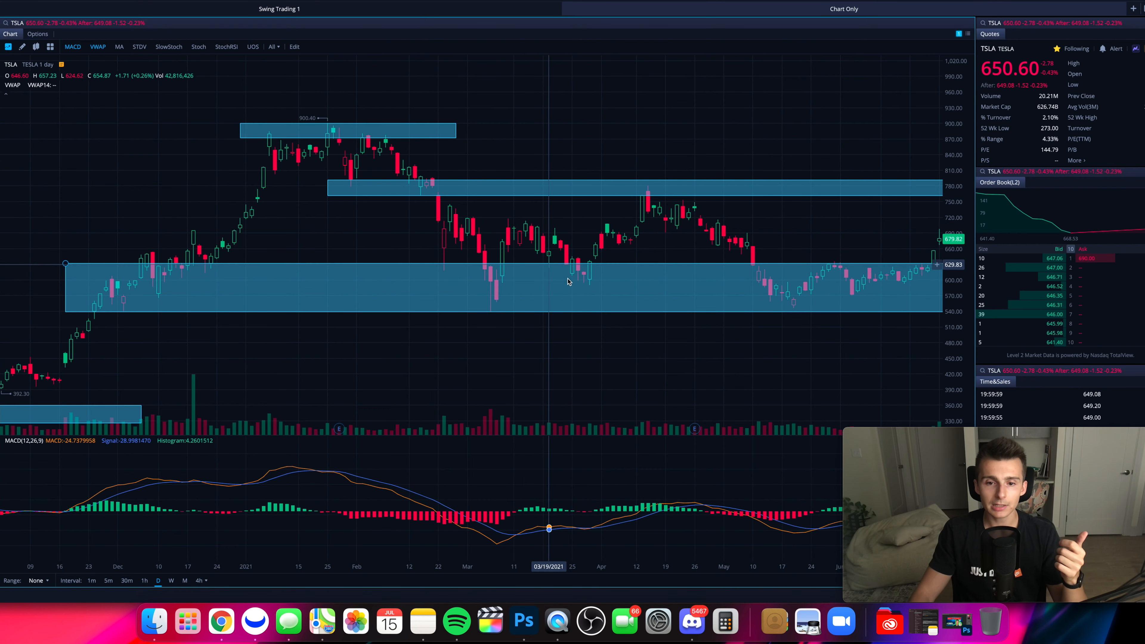
mouse_move(584, 527)
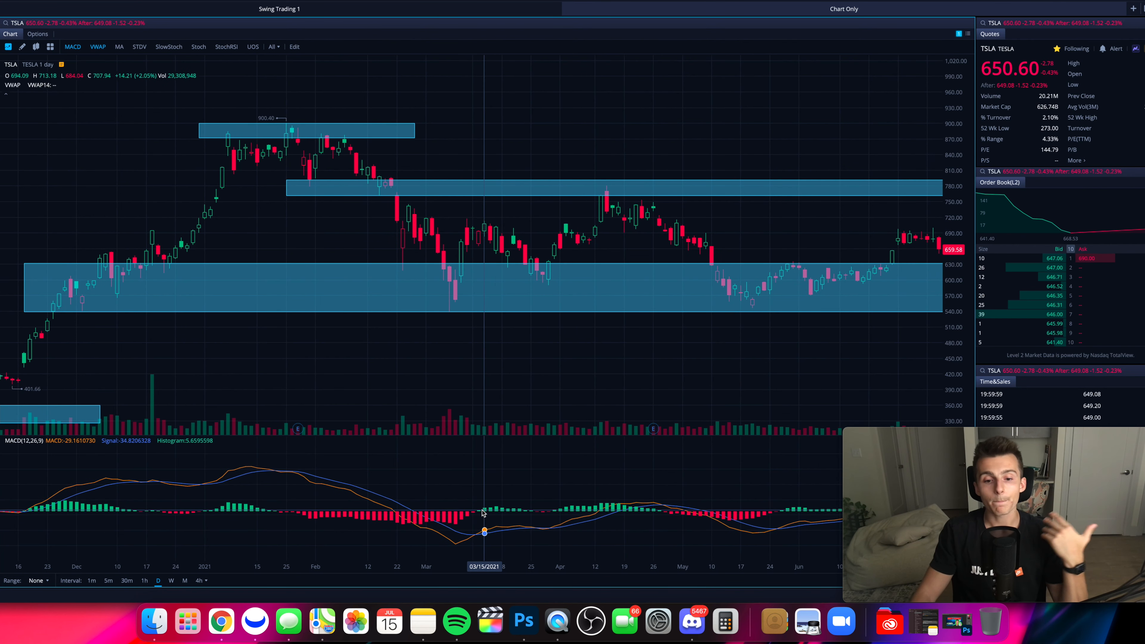
mouse_move(498, 501)
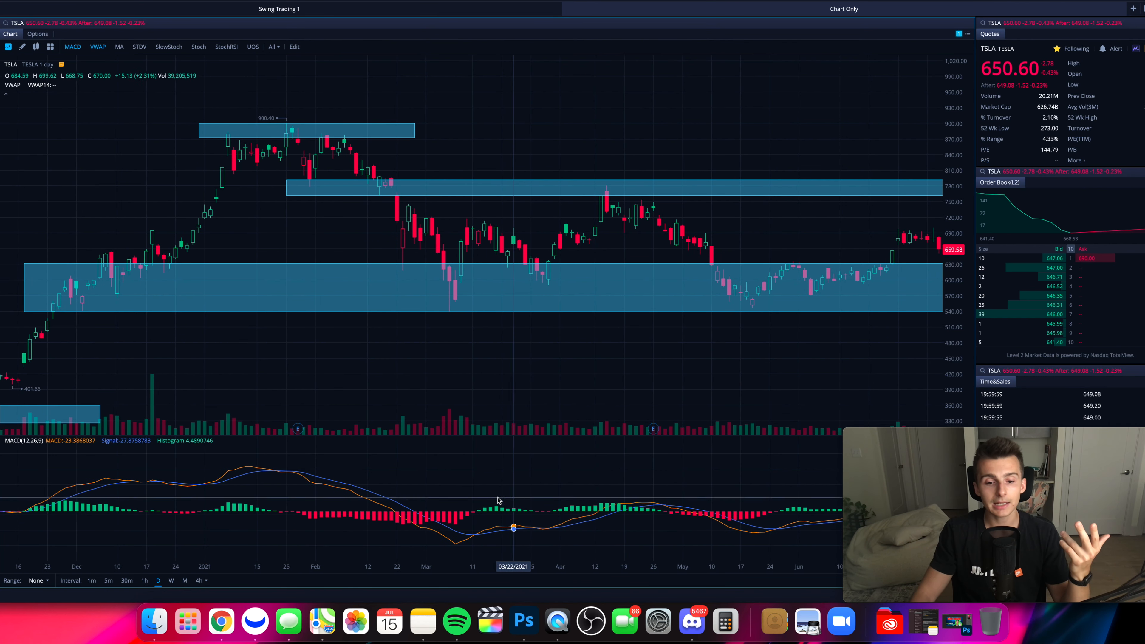
mouse_move(607, 511)
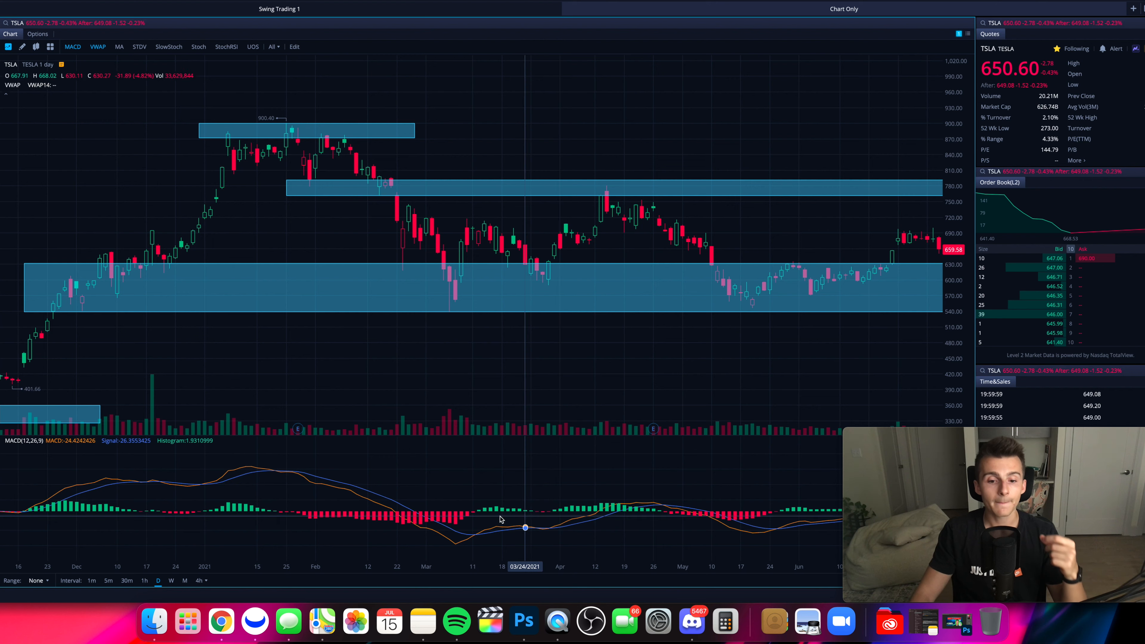
mouse_move(489, 520)
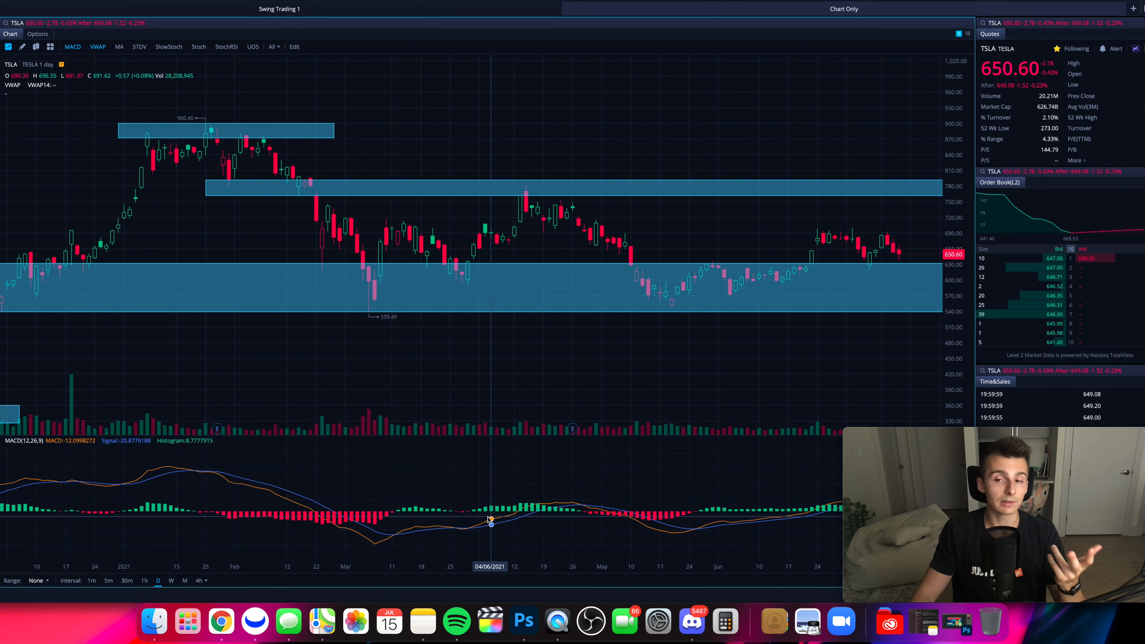
drag(489, 521, 443, 522)
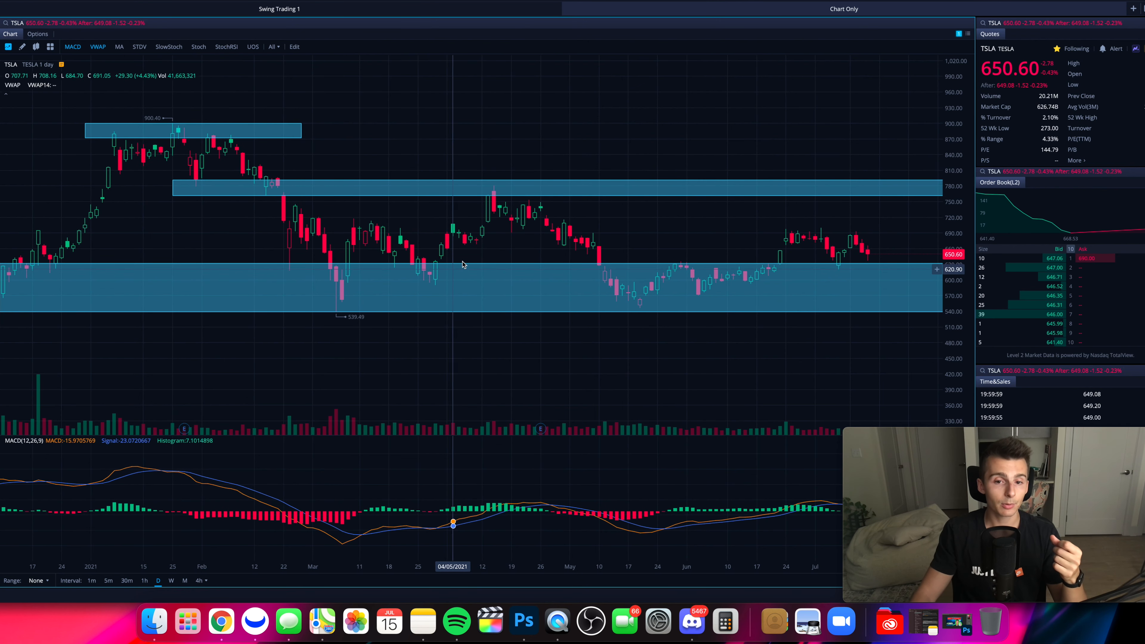
mouse_move(562, 508)
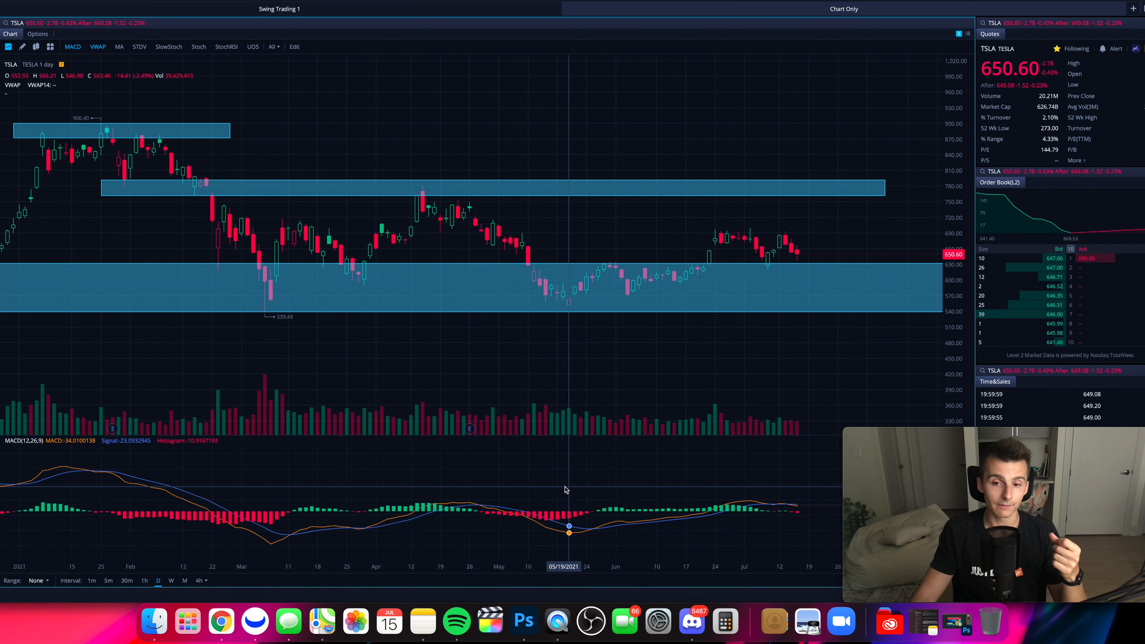
mouse_move(586, 528)
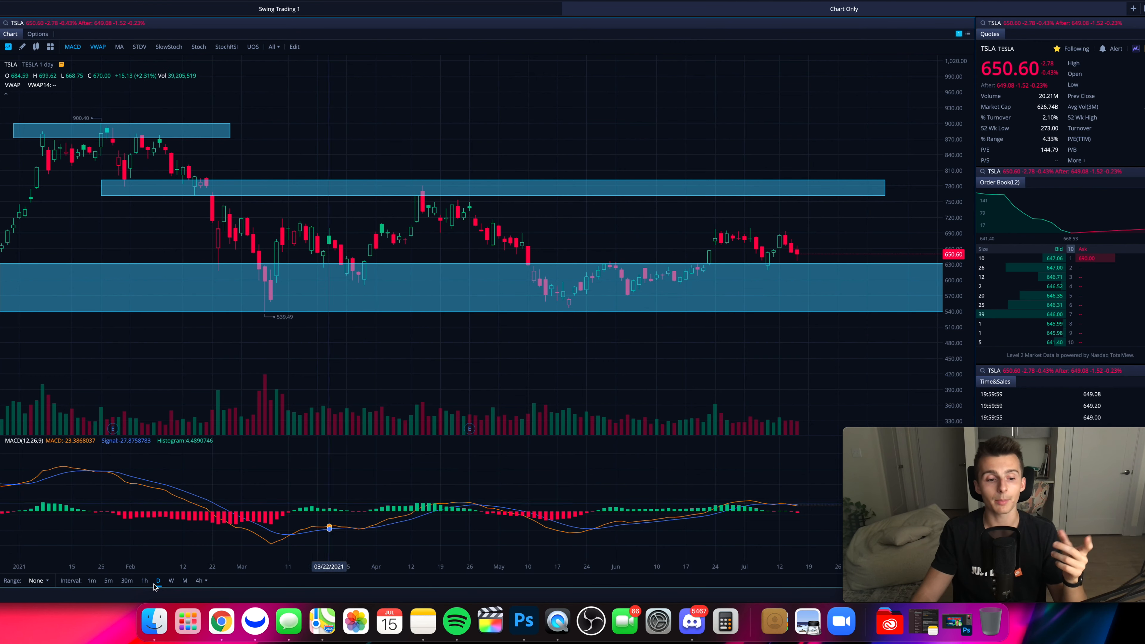
Switch the TSLA chart to 5-minute candles, keeping the MACD pane beneath.
click(108, 579)
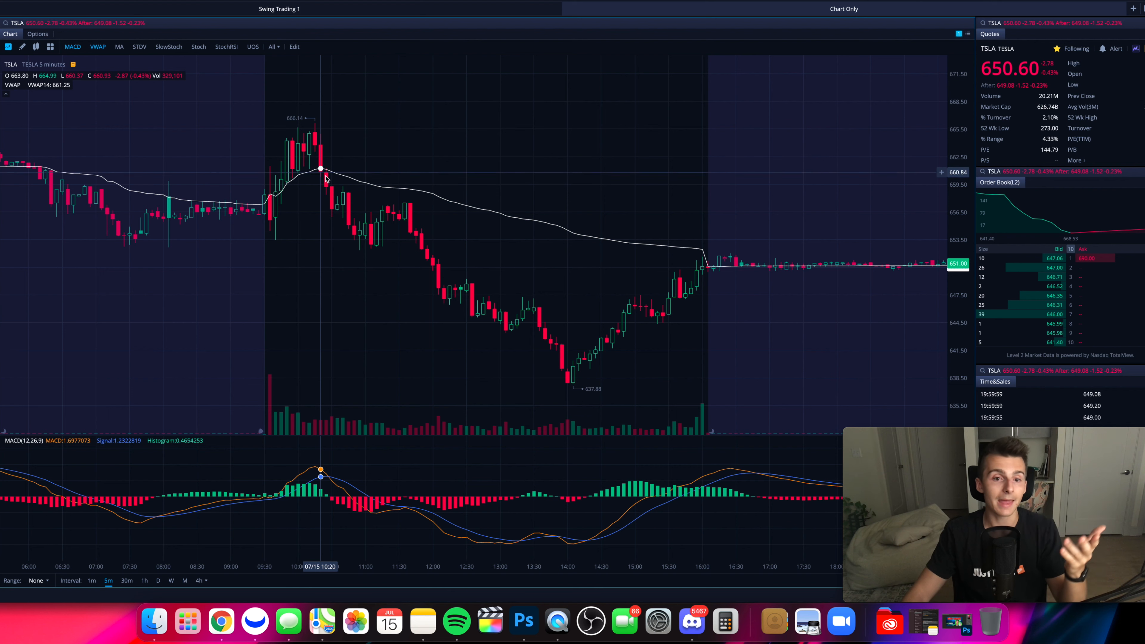
mouse_move(309, 171)
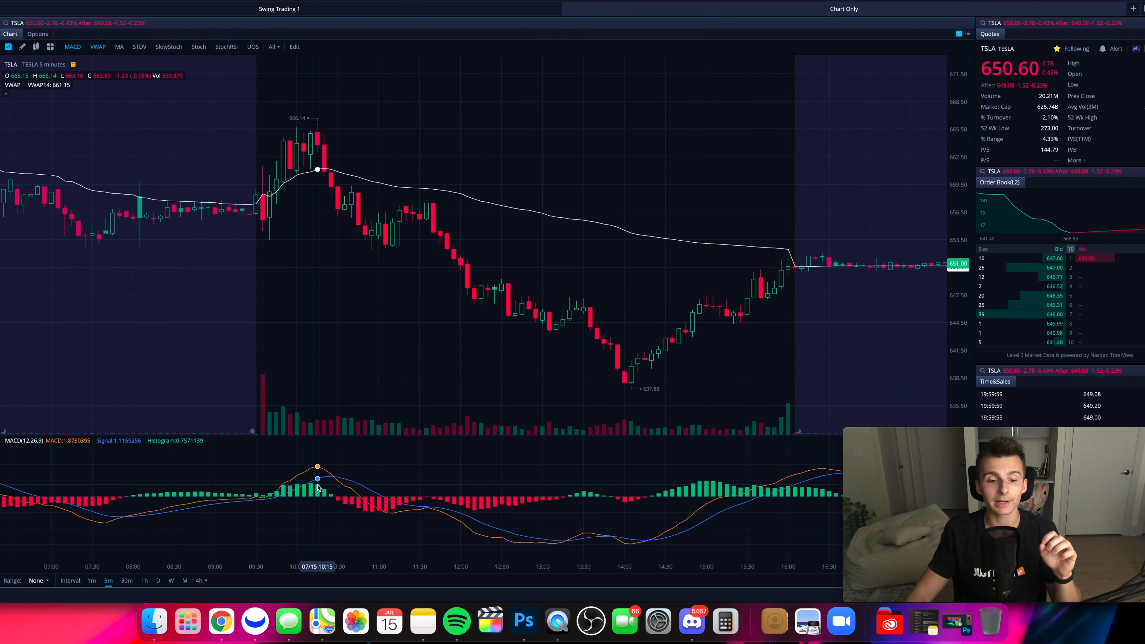
mouse_move(329, 500)
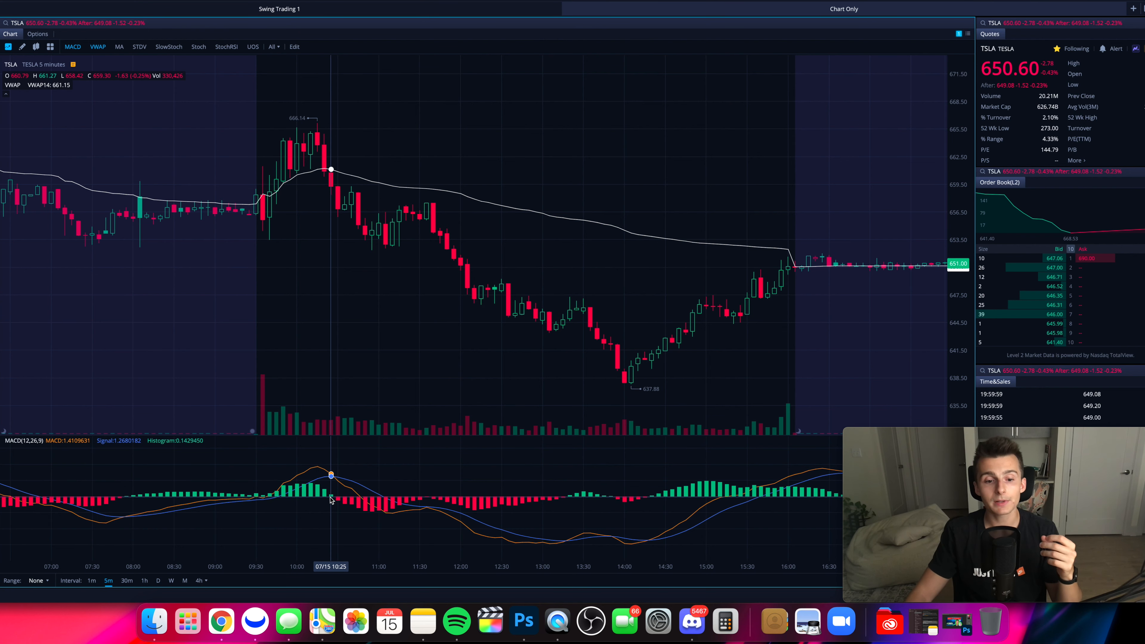
mouse_move(336, 503)
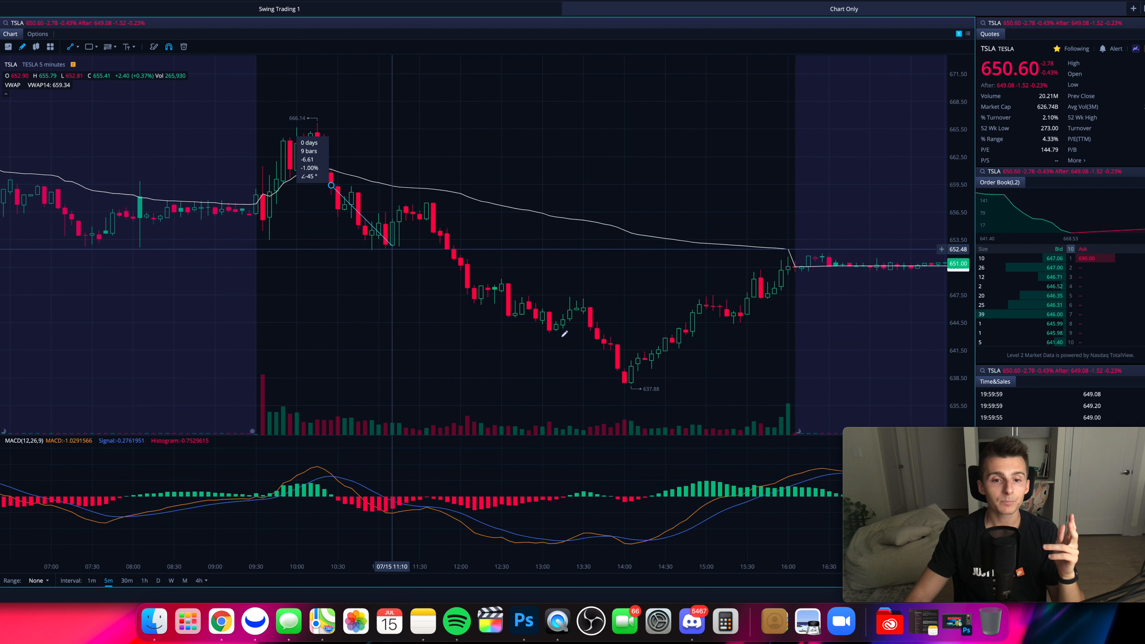
Draw a trend line from the 10:20 high down to the 14:00 afternoon low.
drag(331, 185, 628, 380)
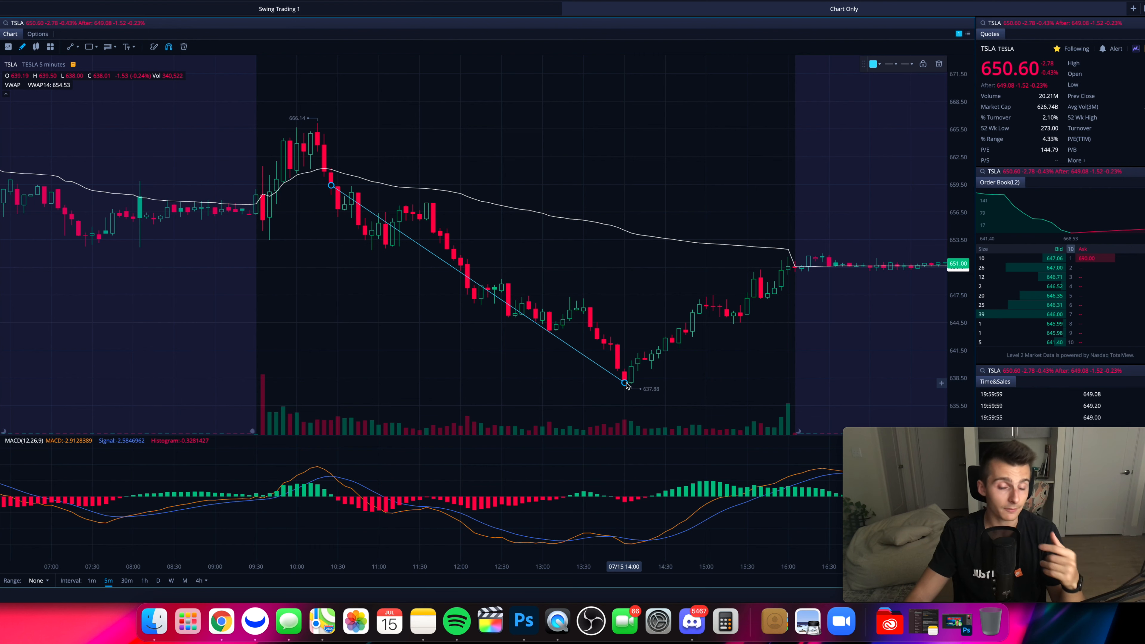
mouse_move(535, 325)
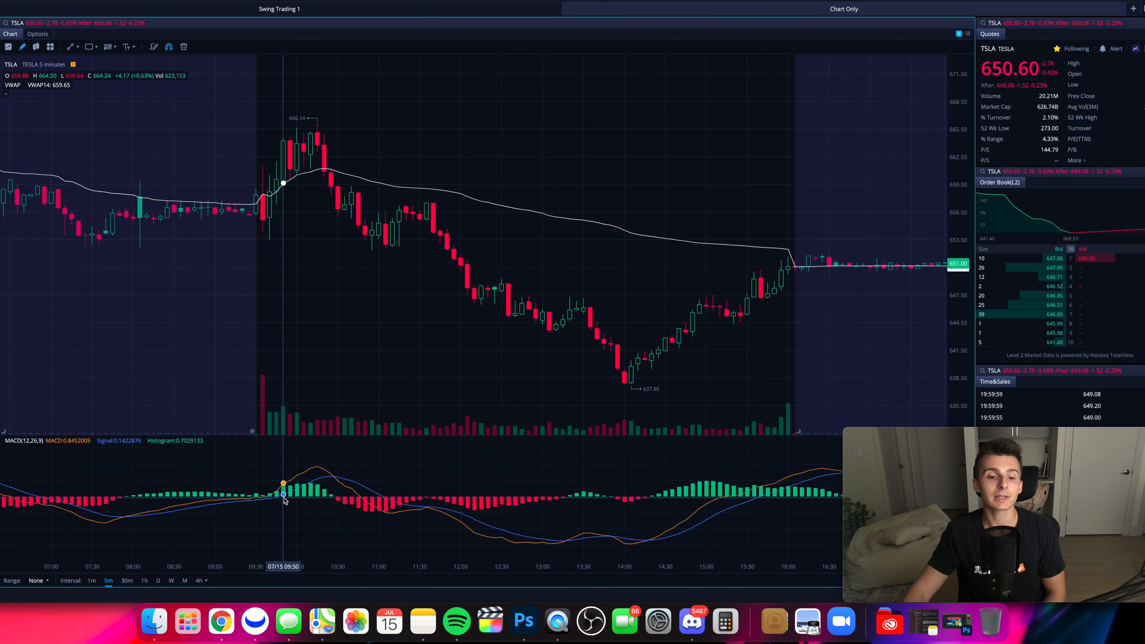
mouse_move(357, 510)
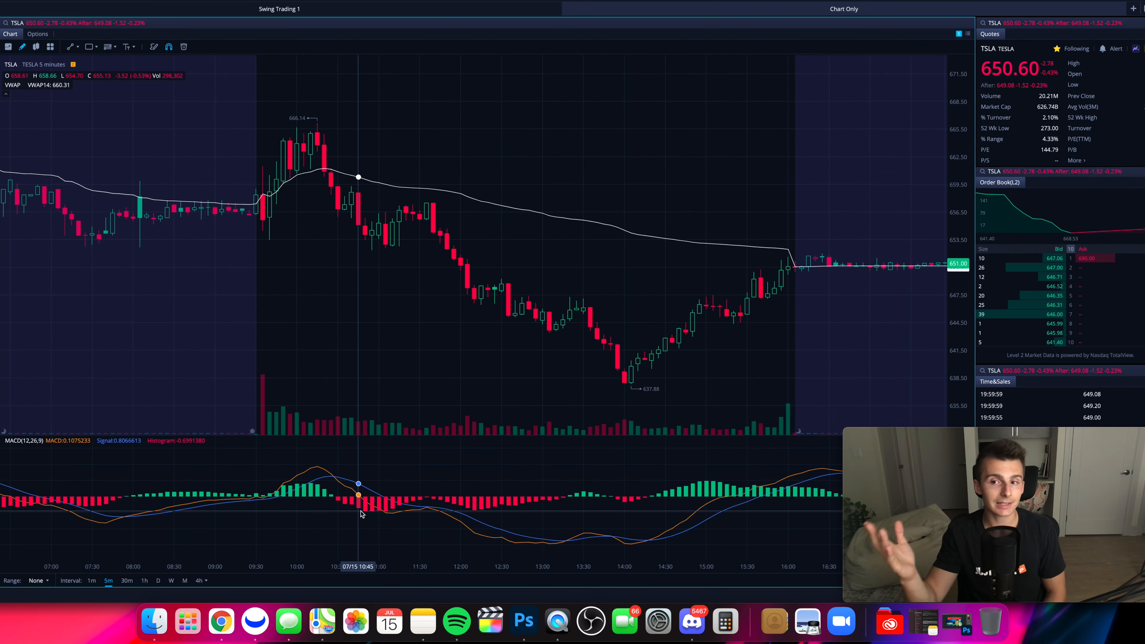